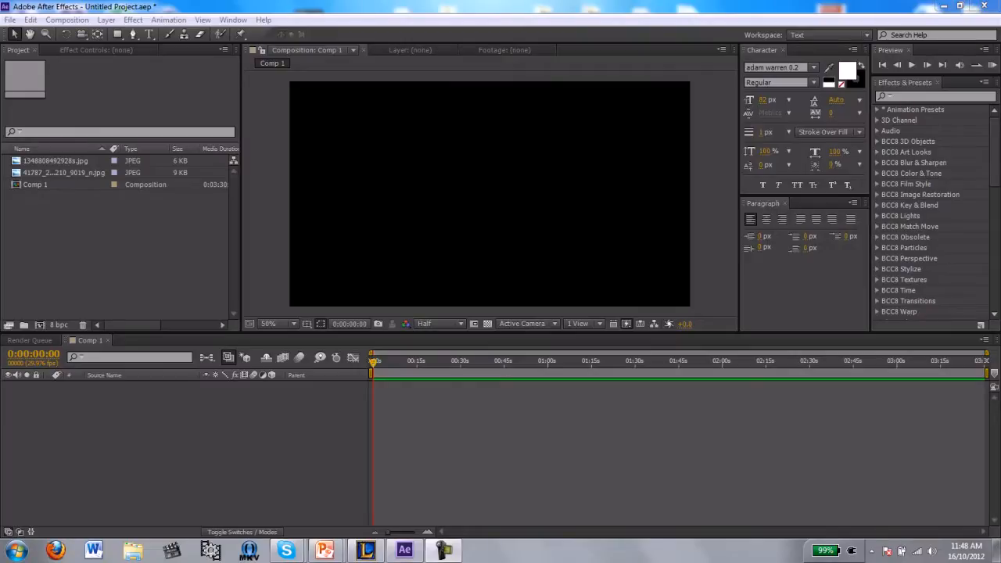
# Look through the File and Composition menus, then close the current project for an empty one
pyautogui.click(14, 18)
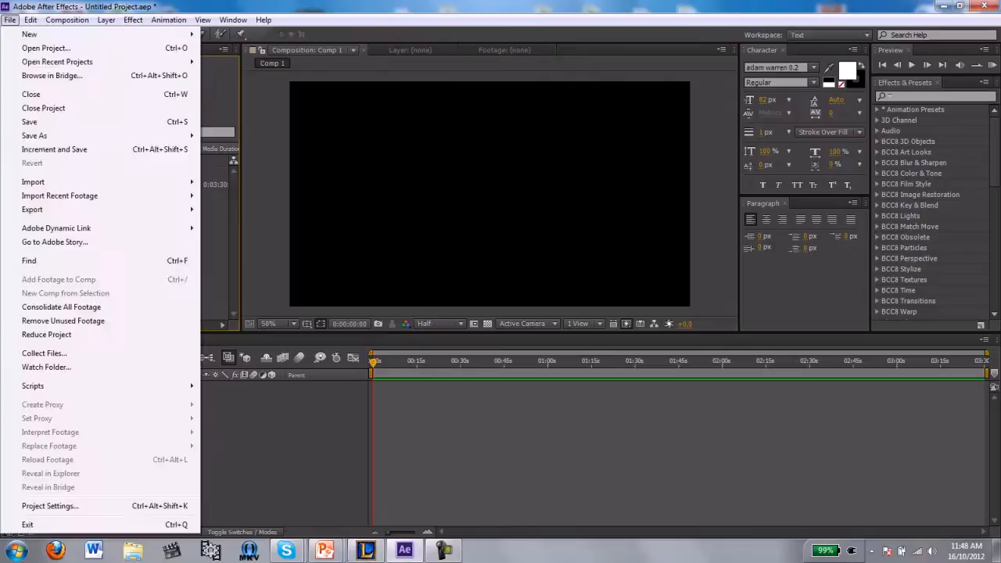
pyautogui.click(28, 20)
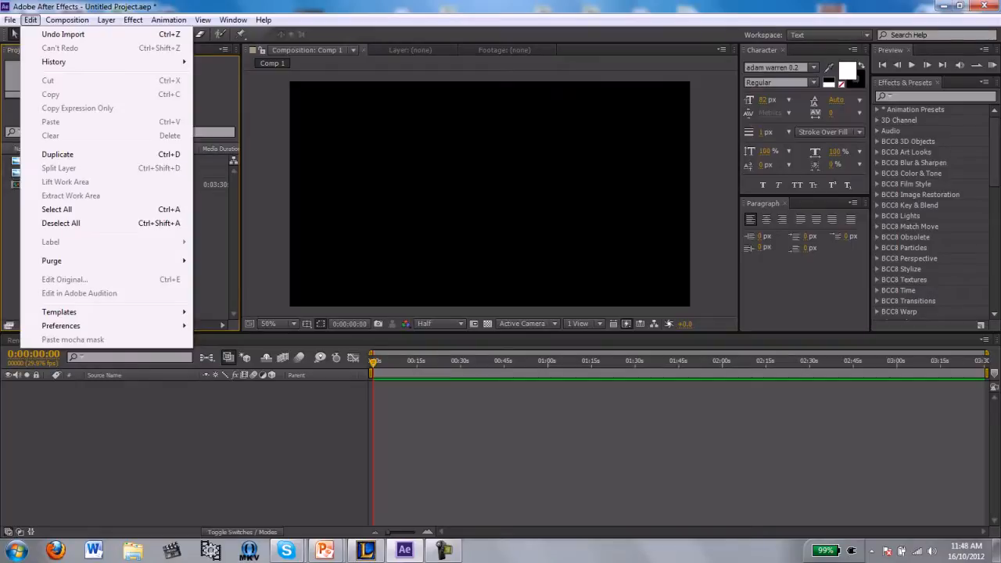
pyautogui.click(84, 21)
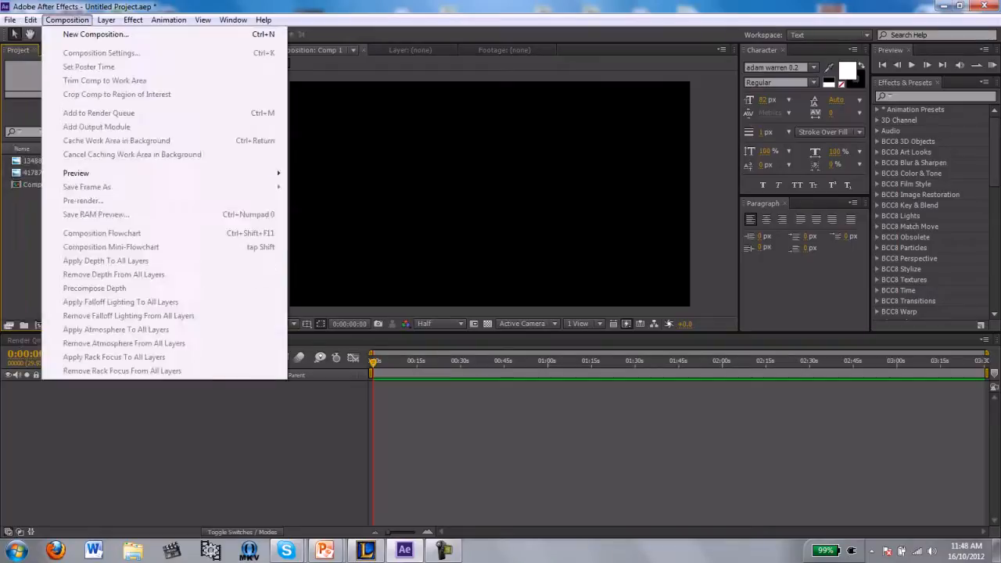
pyautogui.click(17, 19)
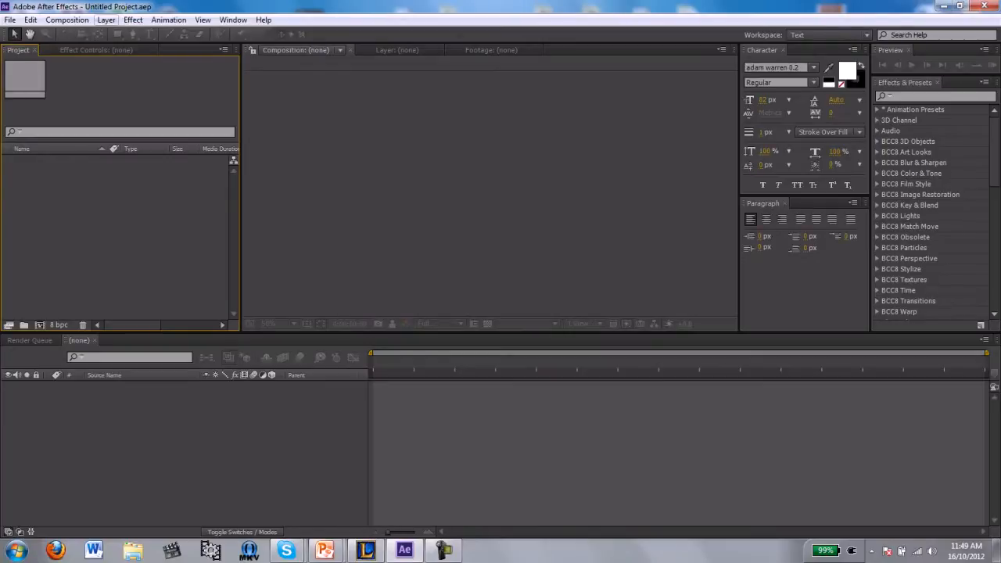
# Create a 1280×720 composition at 23.976 fps with Half preview resolution
pyautogui.click(90, 22)
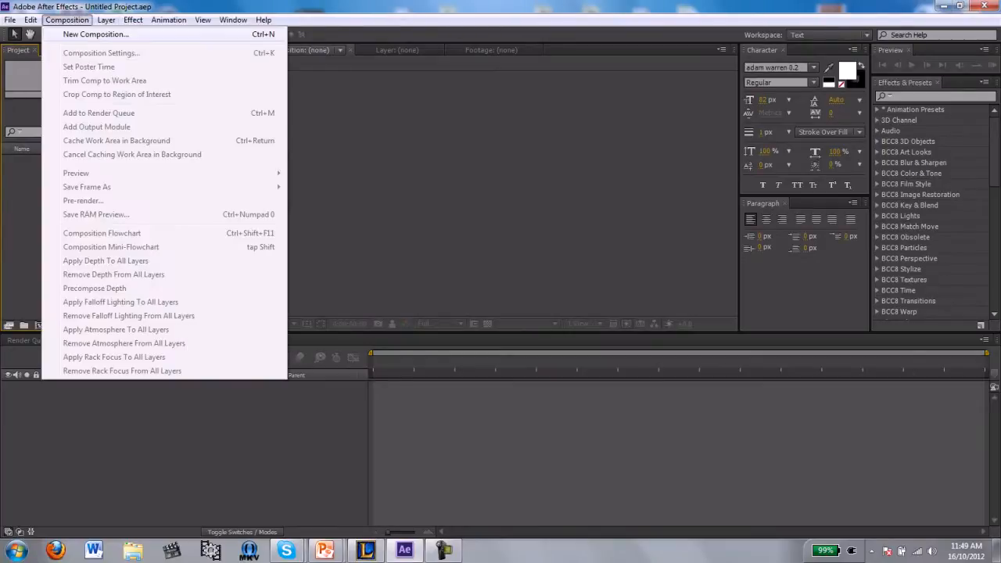
pyautogui.click(95, 34)
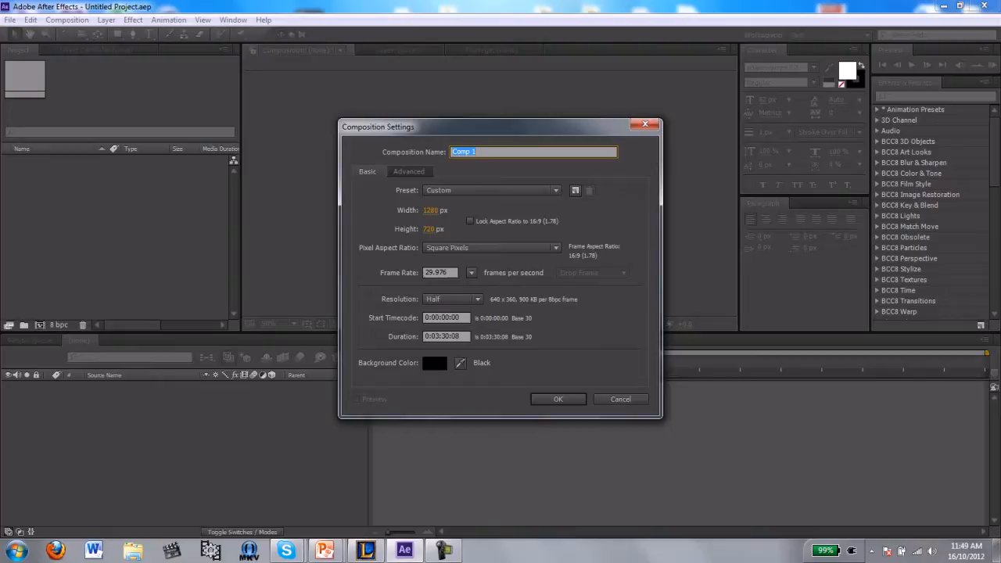
pyautogui.click(429, 210)
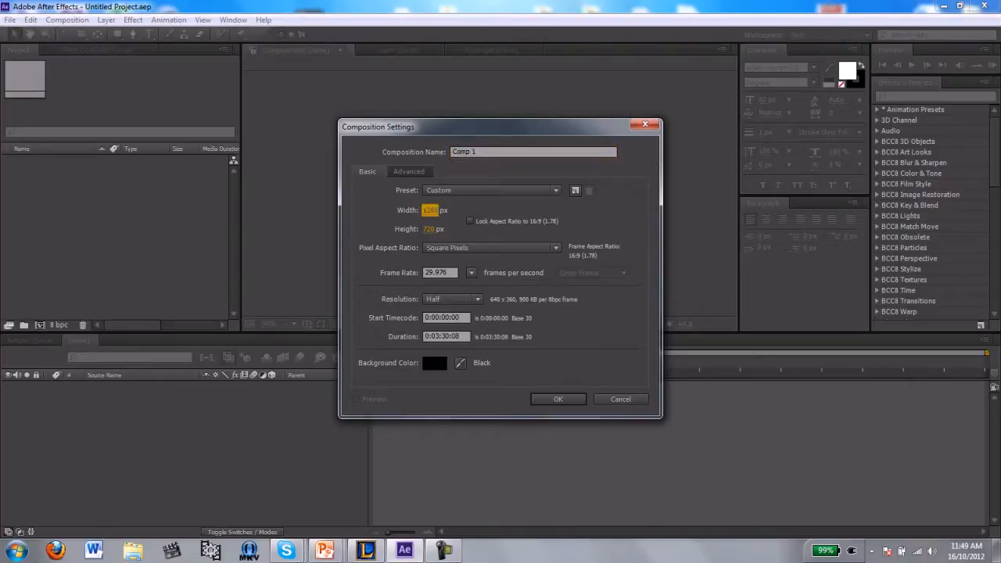
pyautogui.click(442, 272)
pyautogui.write('23.976')
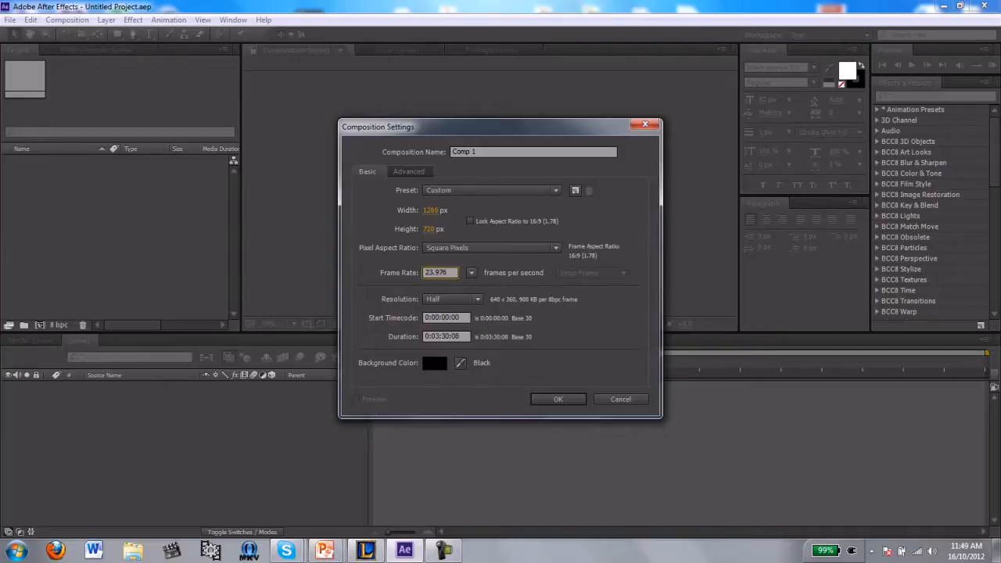
pyautogui.click(452, 298)
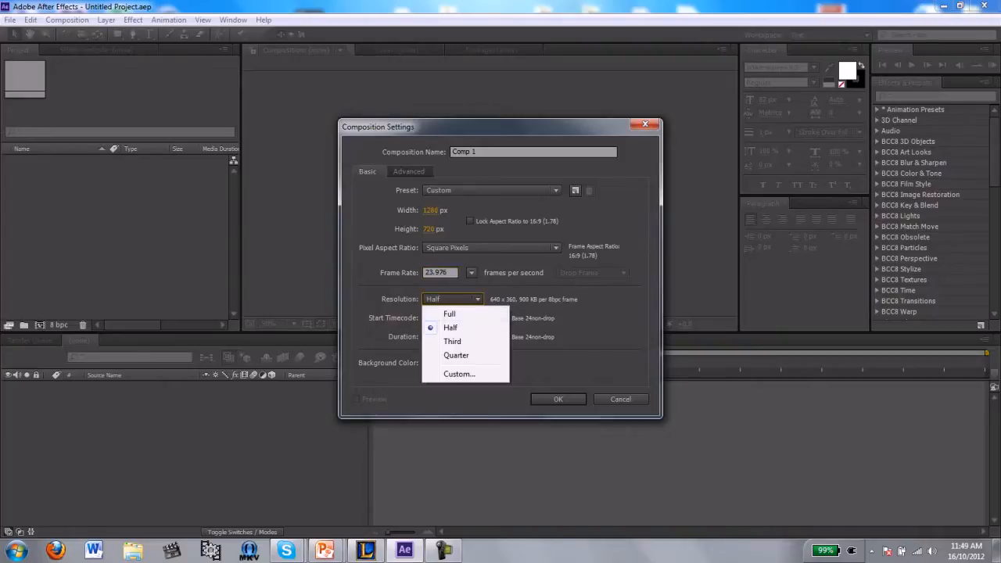
pyautogui.click(450, 327)
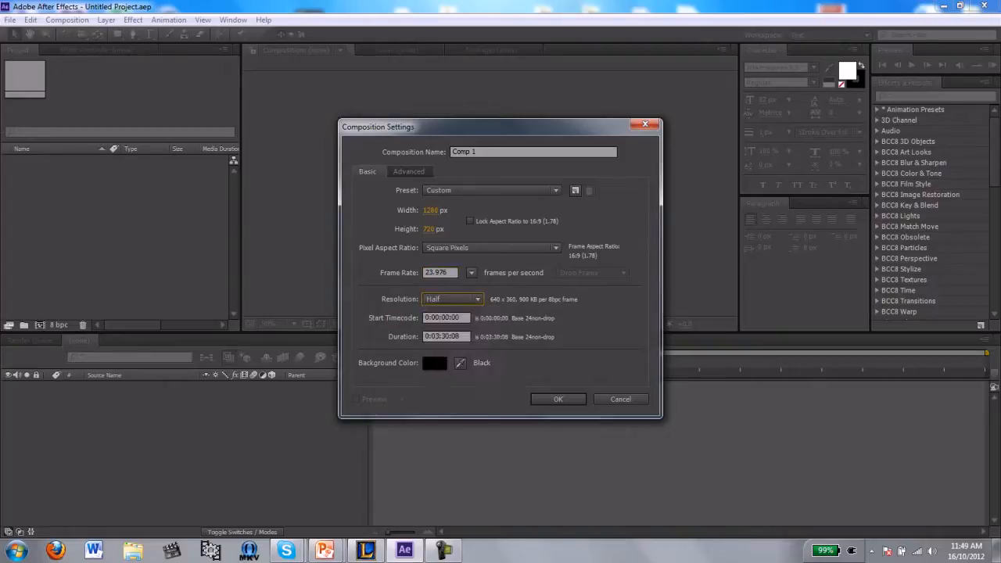
pyautogui.click(558, 399)
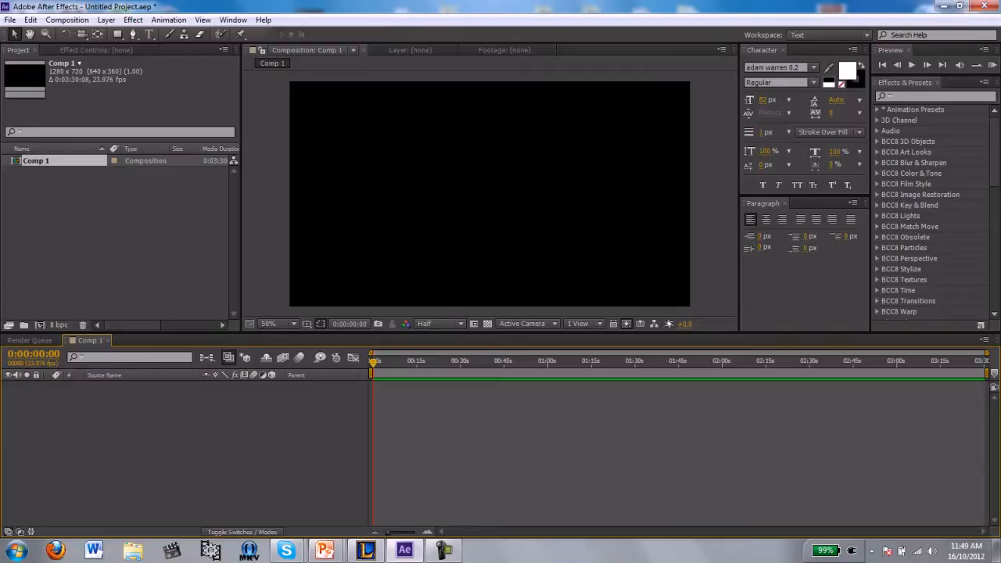
# Import both Desktop JPEGs and preview the portrait photo in its footage viewer
pyautogui.click(10, 20)
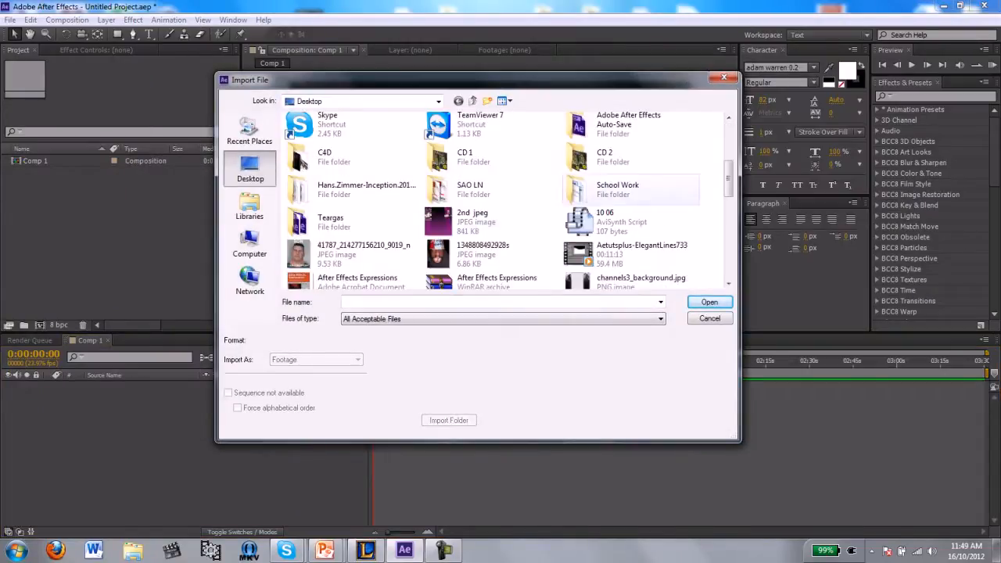
pyautogui.click(363, 170)
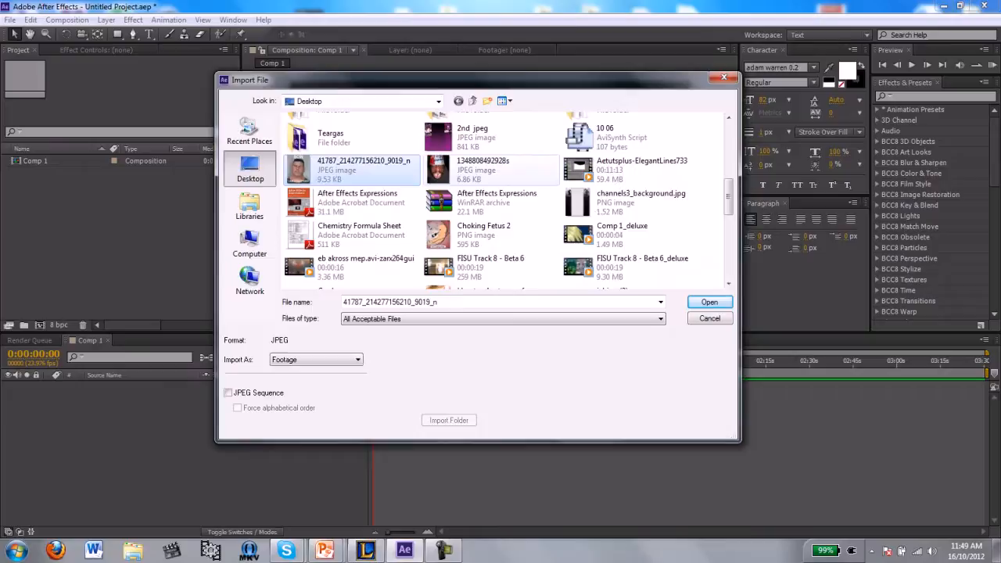
pyautogui.click(710, 302)
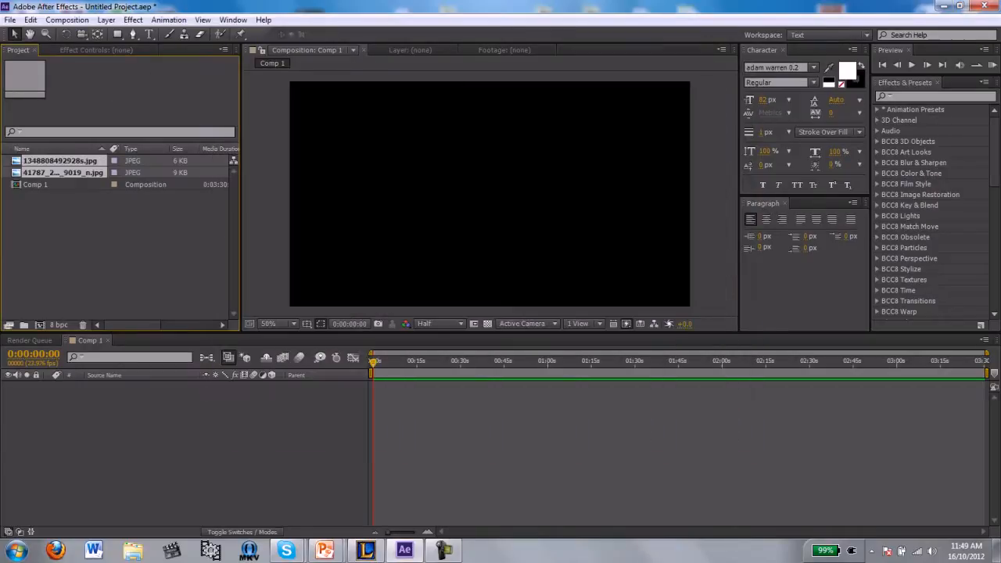
pyautogui.doubleClick(54, 173)
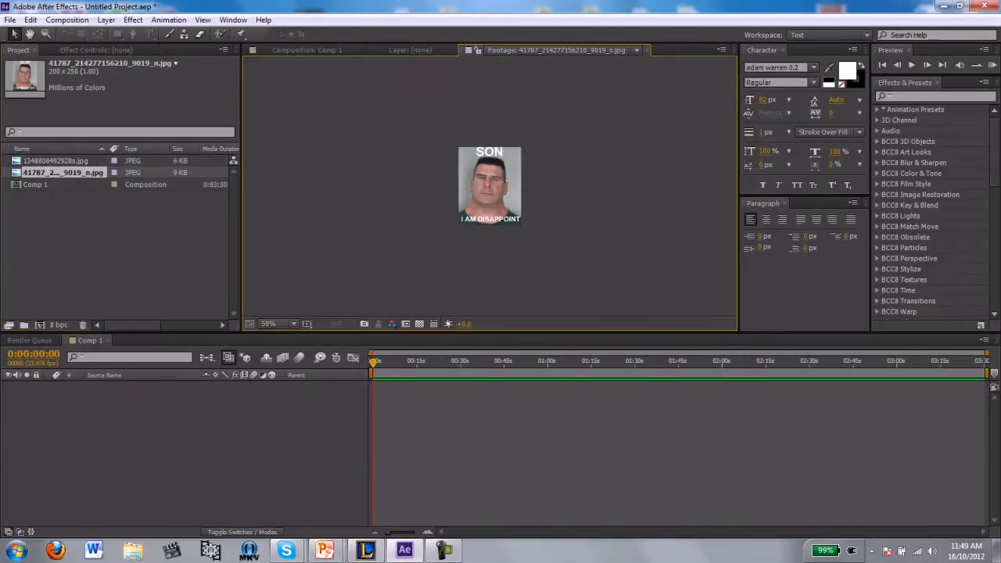
pyautogui.click(278, 324)
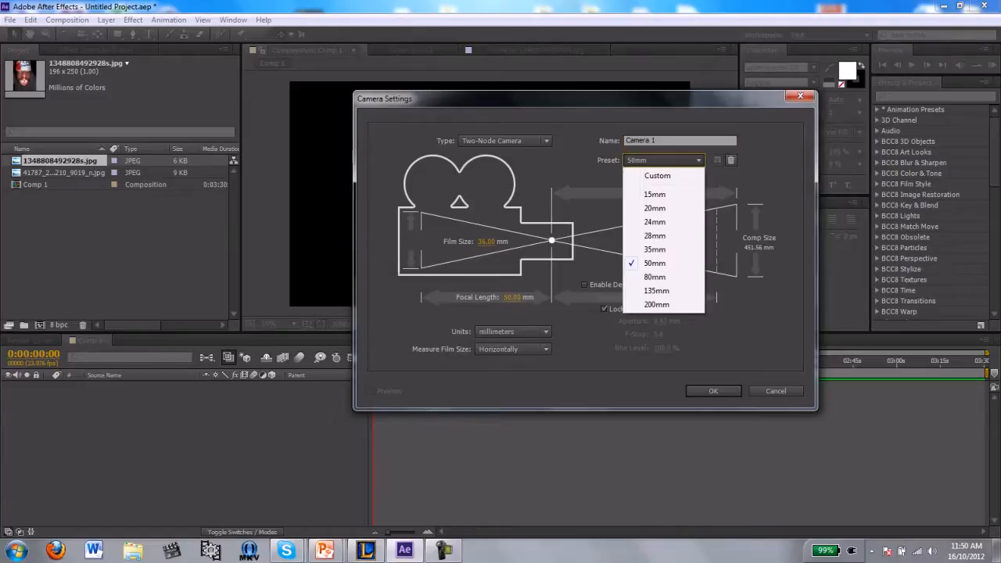
# Add Camera 1 with the 50mm preset and dismiss the 2D-layers warning
pyautogui.click(654, 263)
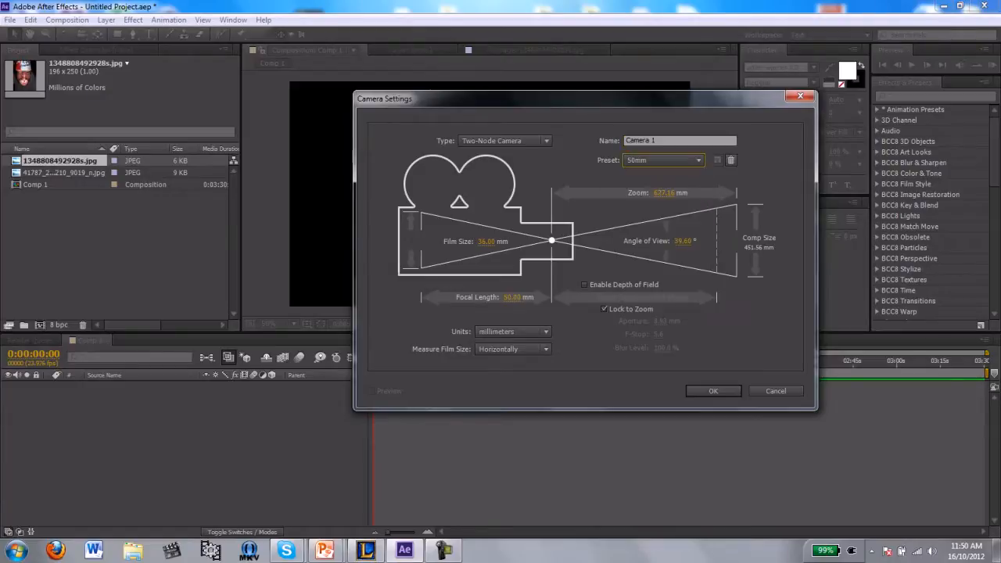
pyautogui.click(714, 391)
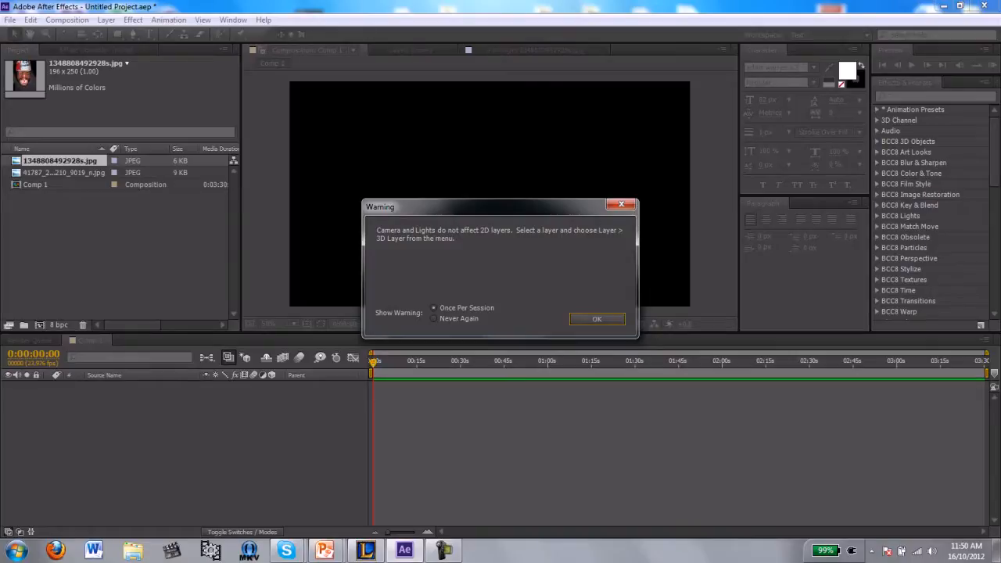
pyautogui.click(596, 319)
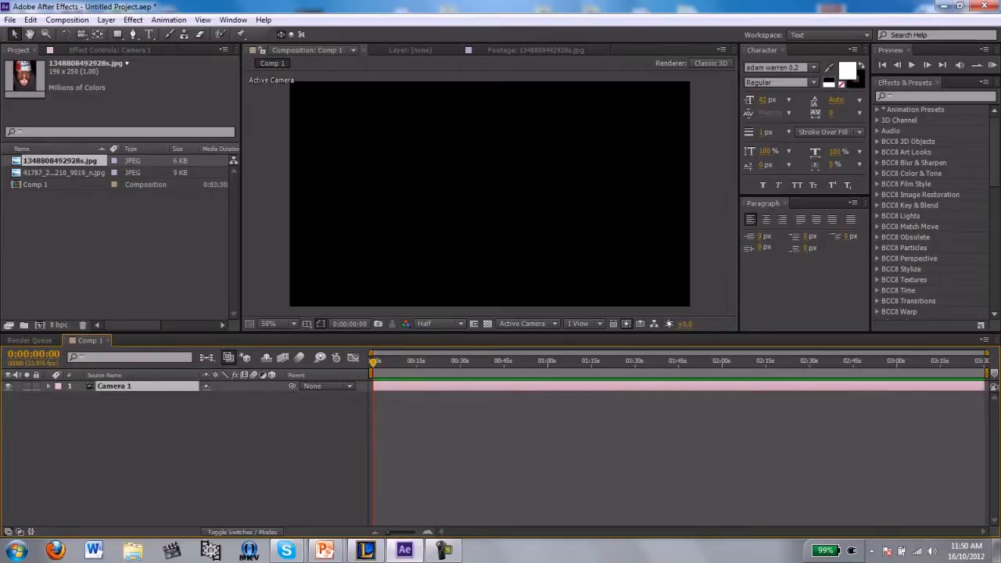
# Add the portrait JPEG to Comp 1, enable 3D, and reposition it along the horizontal axis
pyautogui.click(55, 172)
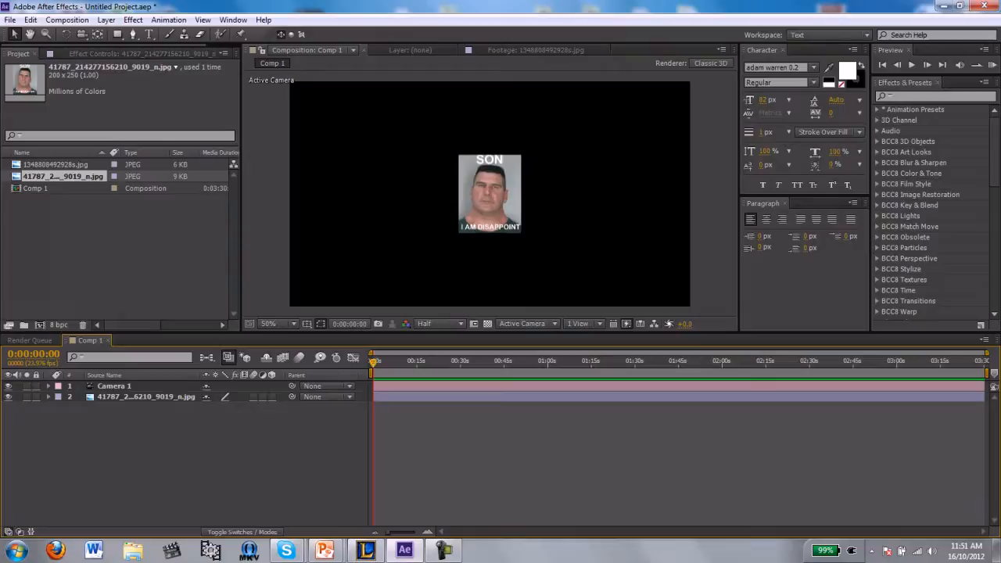
pyautogui.moveTo(264, 396)
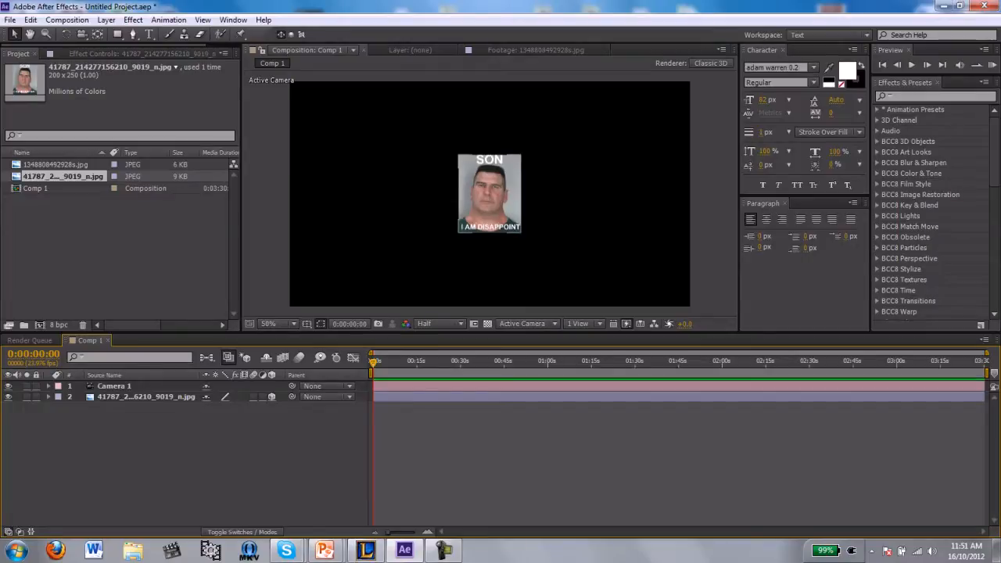
pyautogui.click(146, 396)
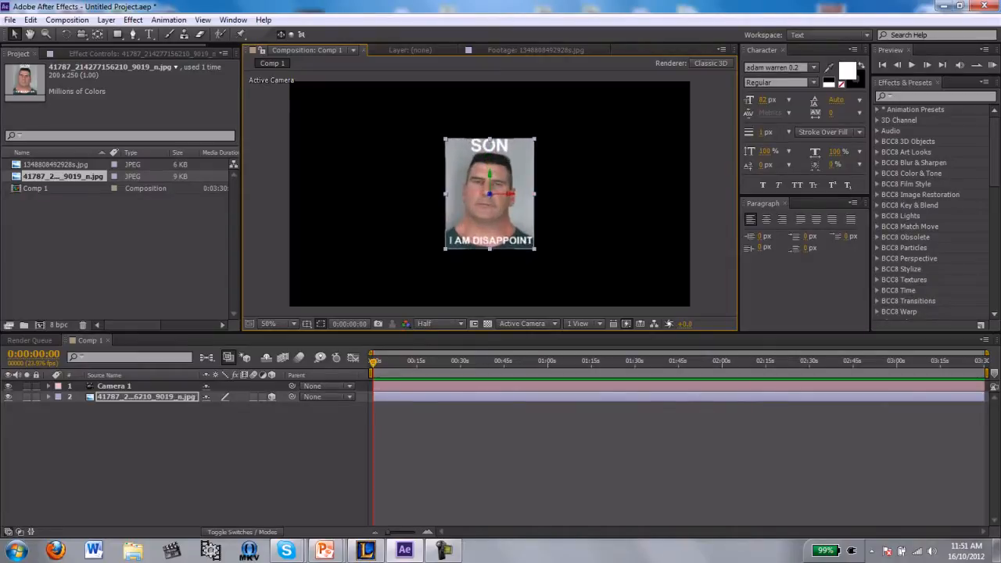
pyautogui.moveTo(489, 194); pyautogui.dragTo(449, 194)
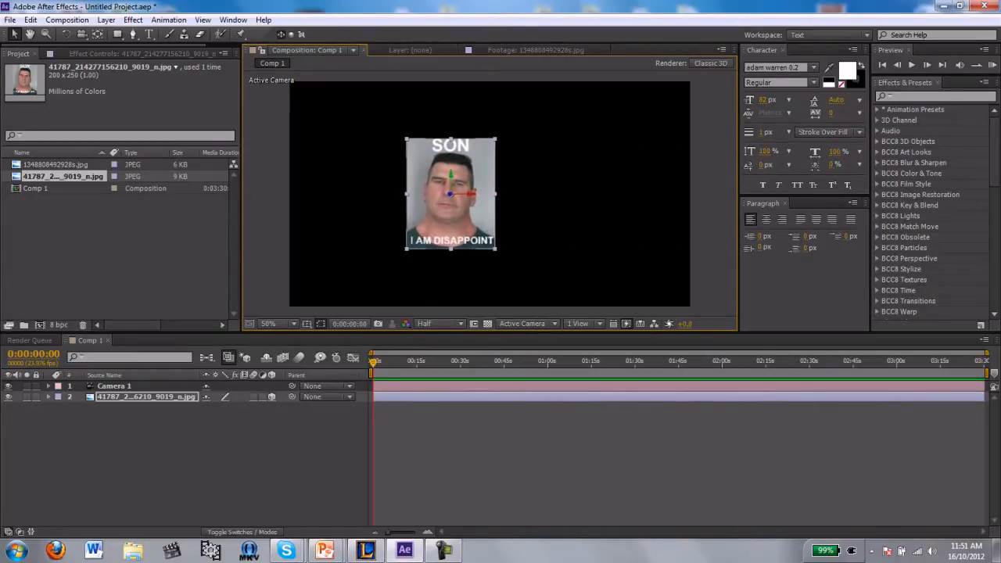
pyautogui.moveTo(451, 193); pyautogui.dragTo(496, 194)
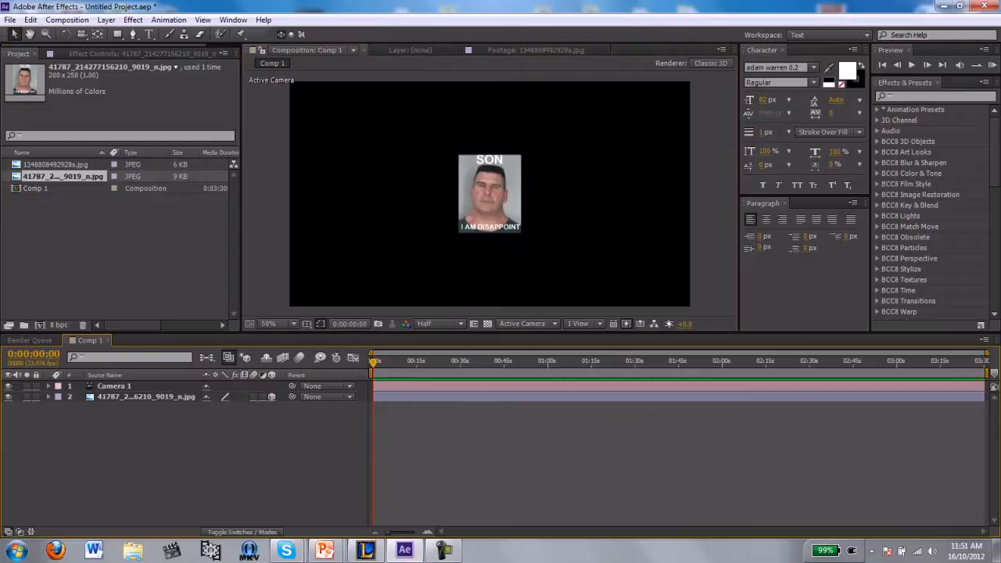
# Place the second JPEG into Comp 1 beside the portrait and enable its 3D switch
pyautogui.click(58, 163)
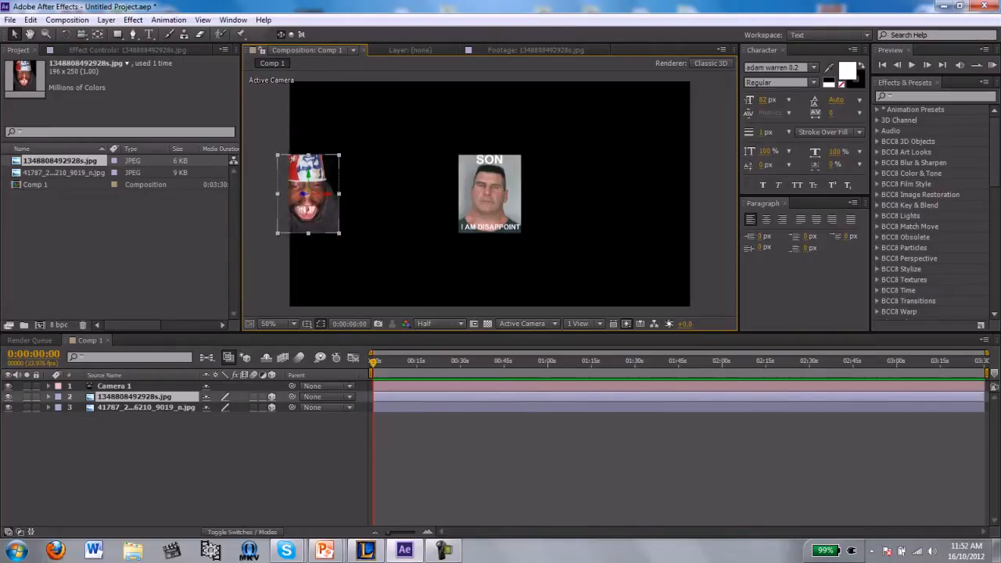
pyautogui.moveTo(307, 193); pyautogui.dragTo(426, 194)
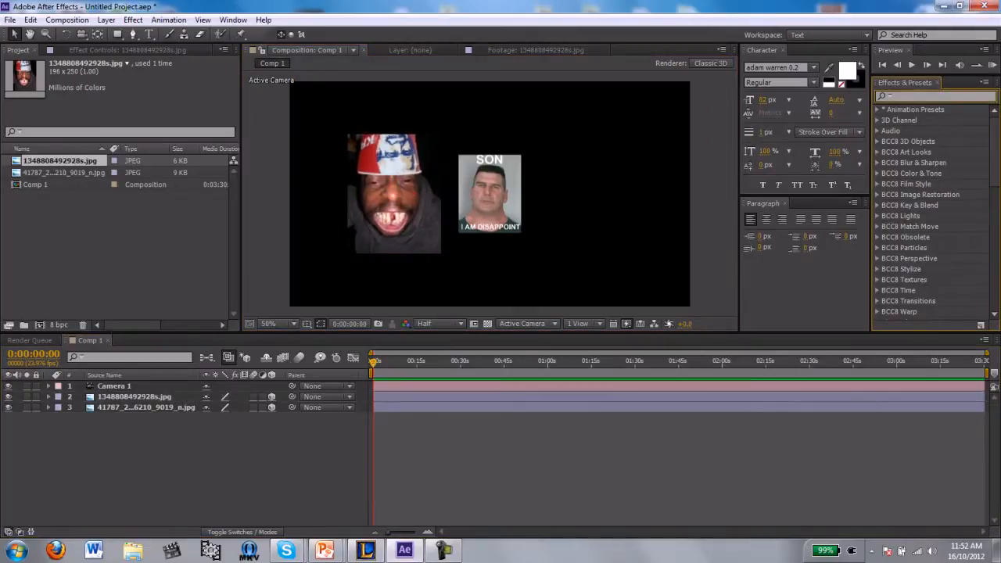
pyautogui.write('v')
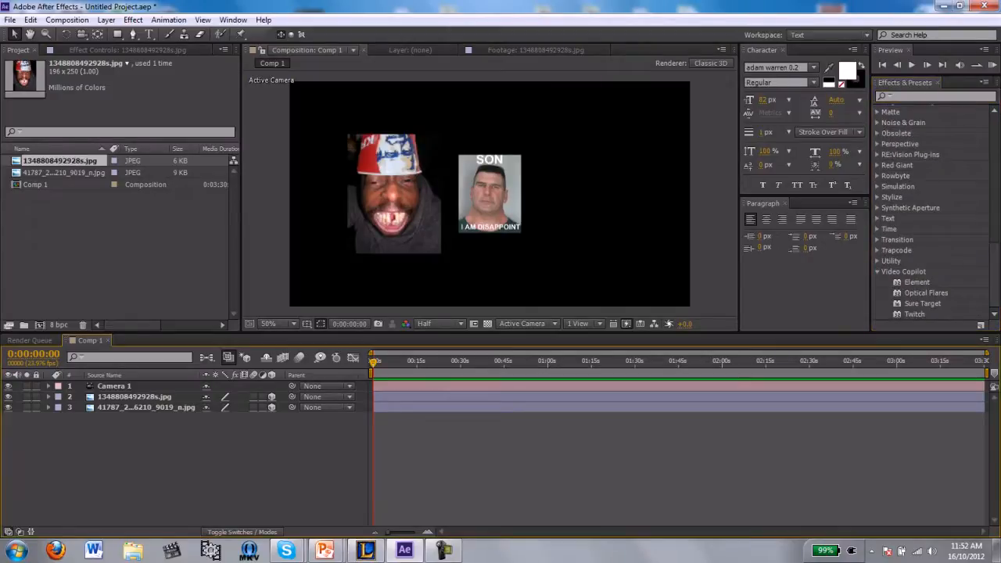
pyautogui.moveTo(743, 382)
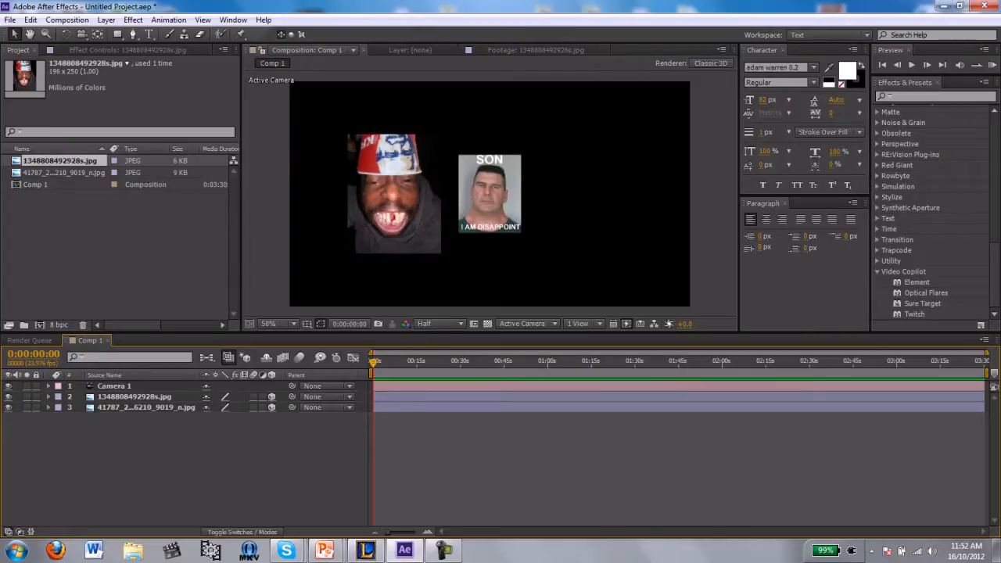
pyautogui.click(134, 396)
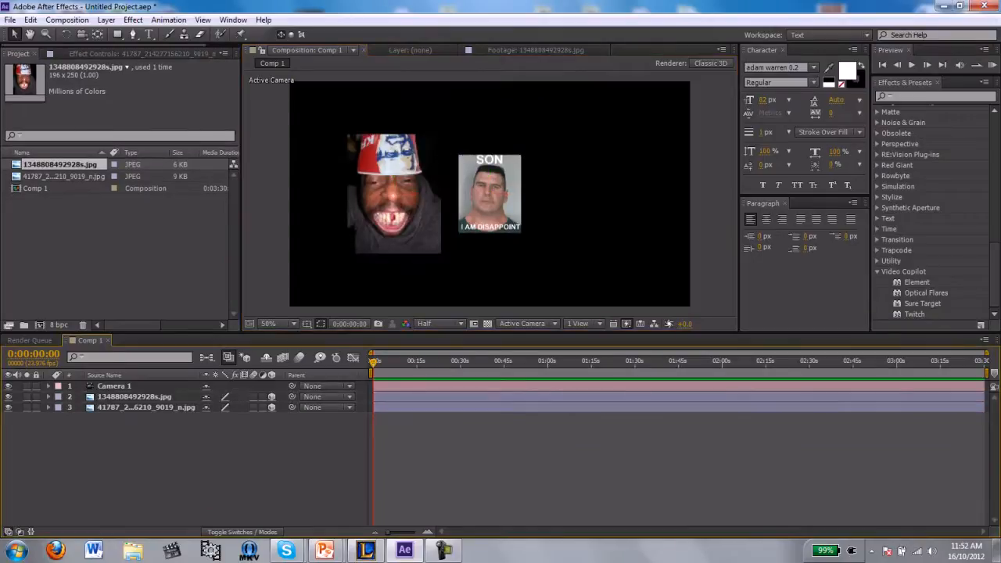
# Select Camera 1 and expand its Transform properties to show Position
pyautogui.click(59, 386)
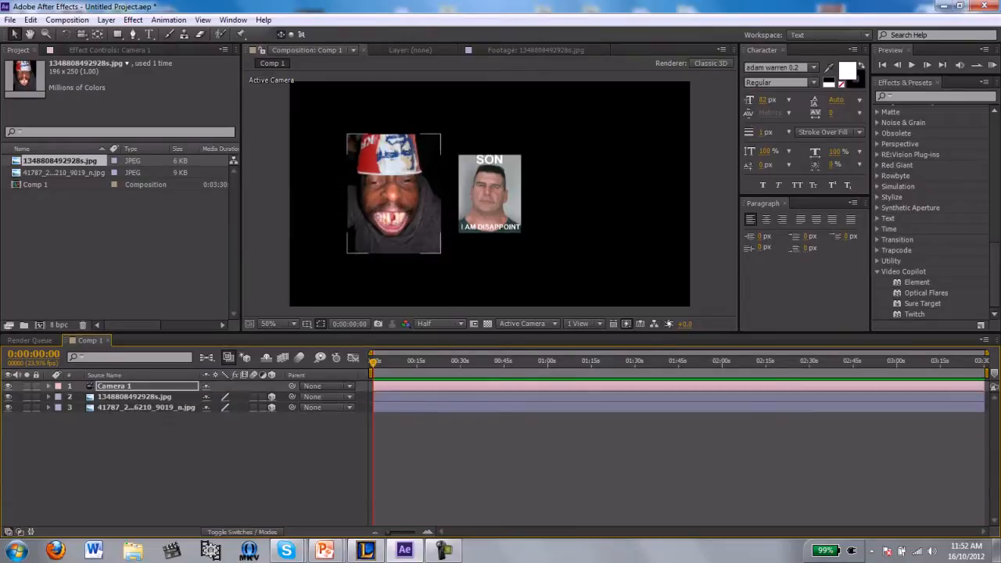
pyautogui.click(57, 387)
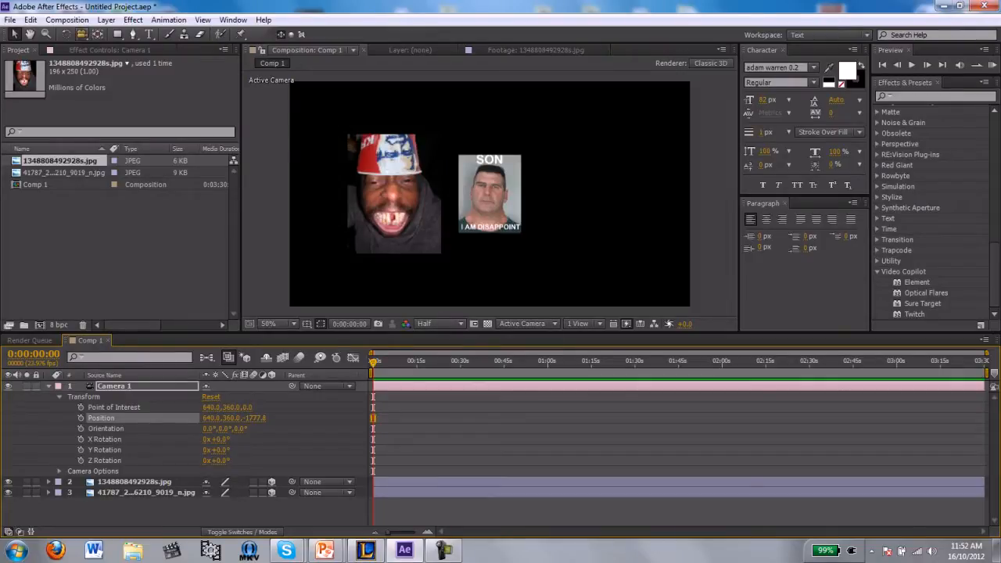
pyautogui.moveTo(97, 34)
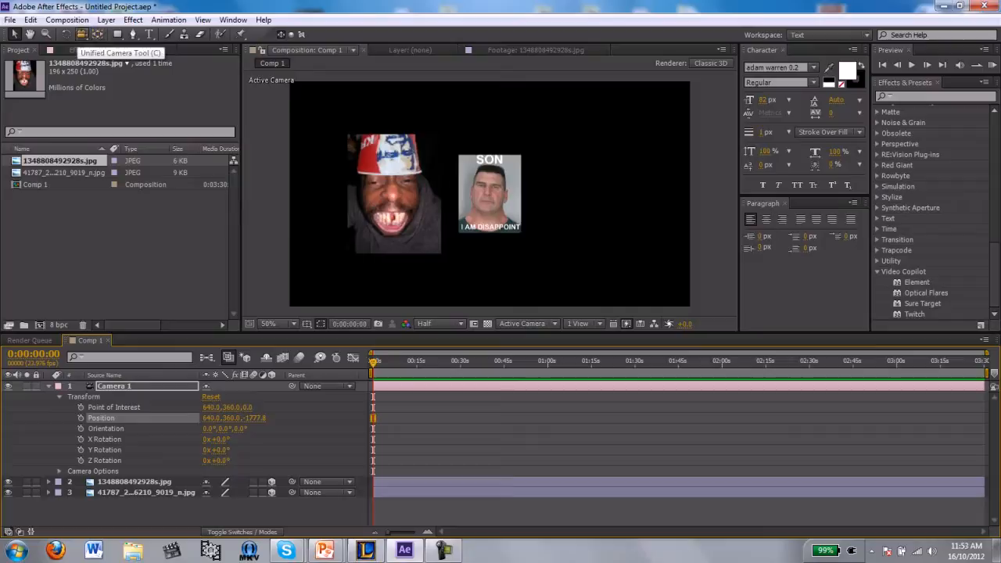
# Prepare to move Camera 1 through the scene in the Composition viewer
pyautogui.click(139, 482)
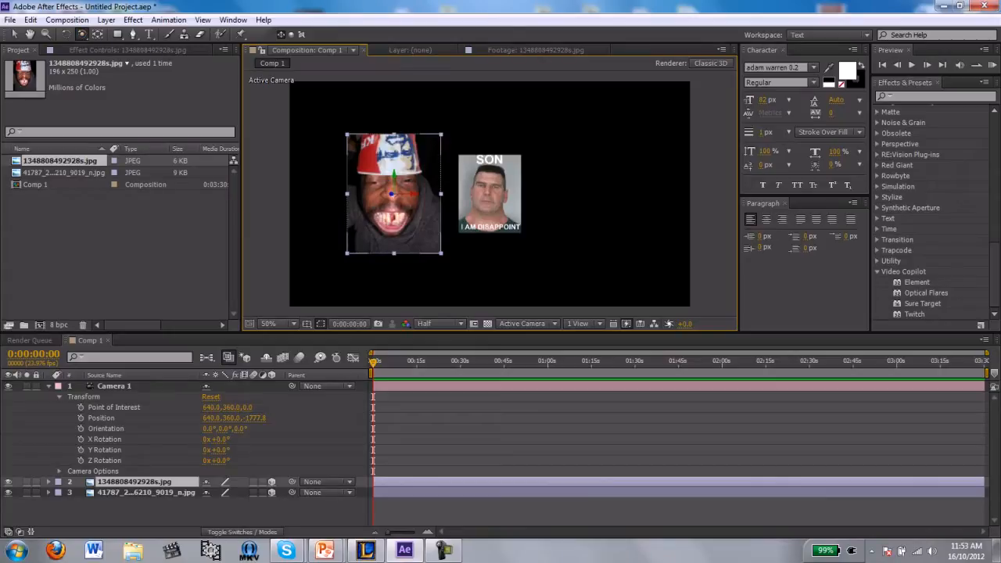
pyautogui.moveTo(85, 36)
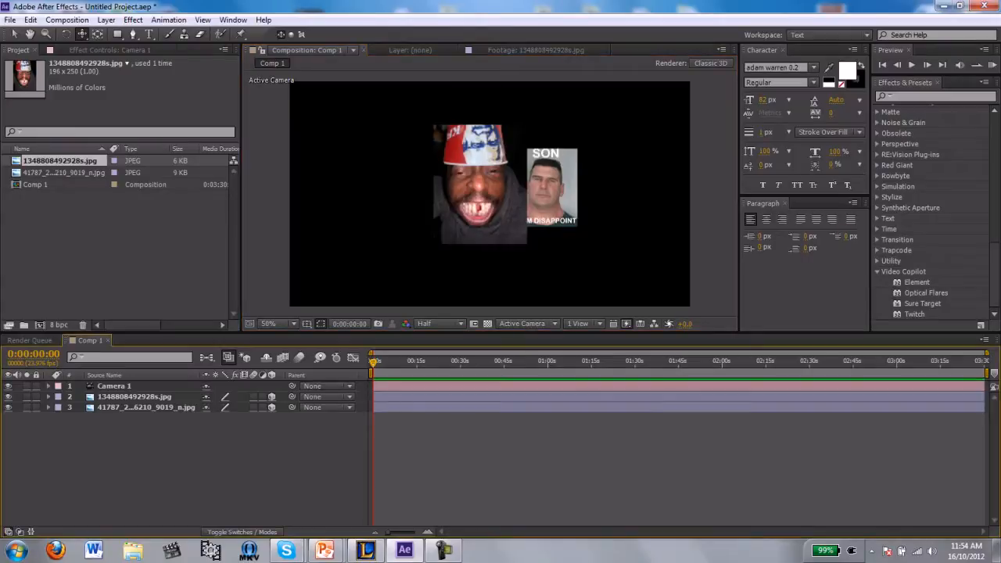
# Set Camera 1 Position keyframes and move the time indicator to just under one second
pyautogui.click(56, 387)
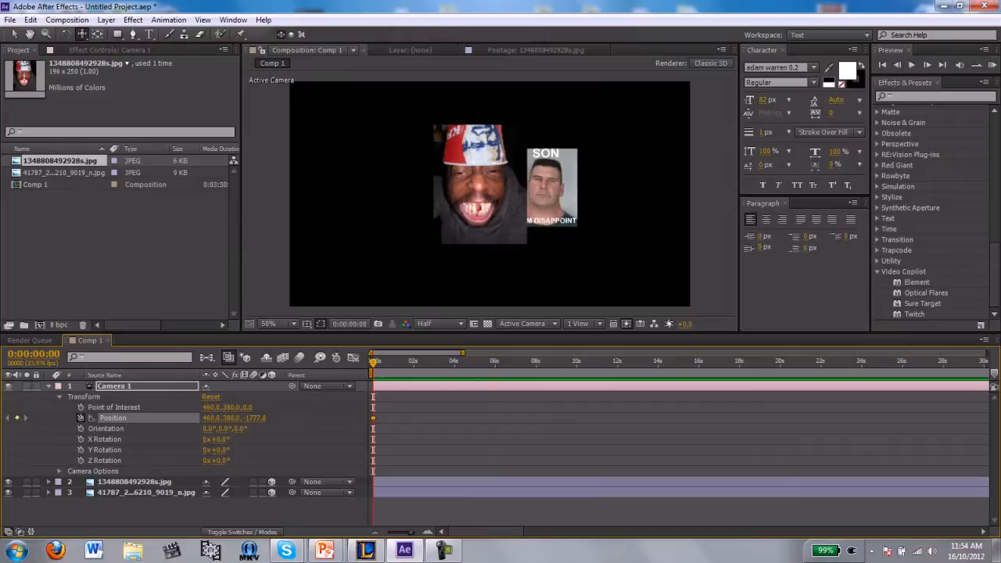
pyautogui.click(453, 361)
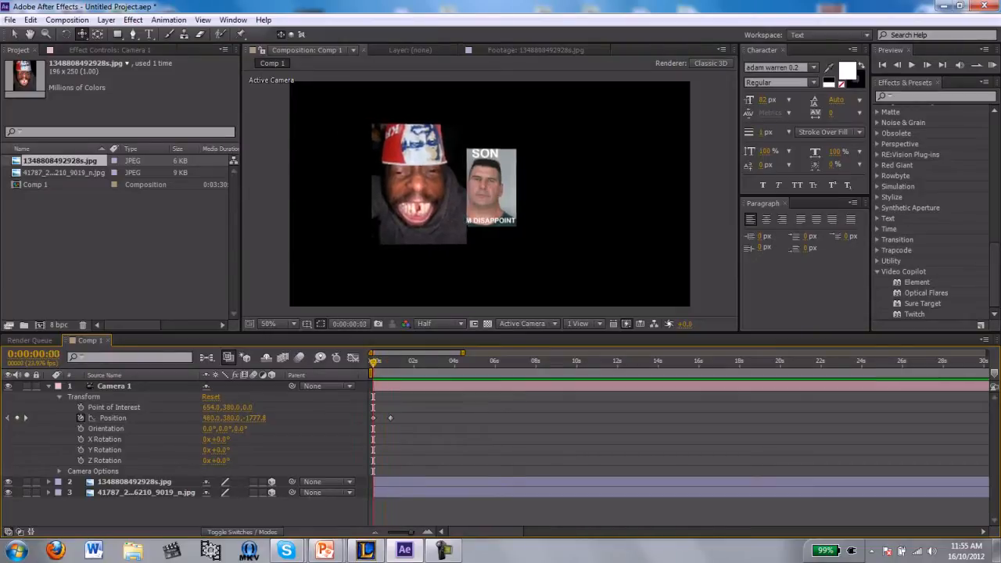
pyautogui.click(390, 361)
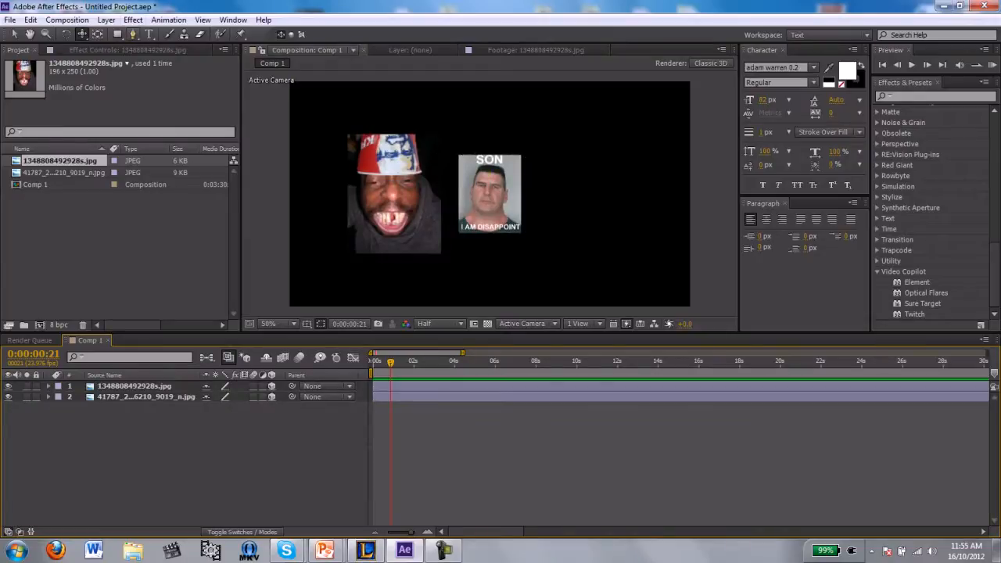
# Add a new Camera 1 layer with default settings, then a Null 1 object
pyautogui.click(117, 20)
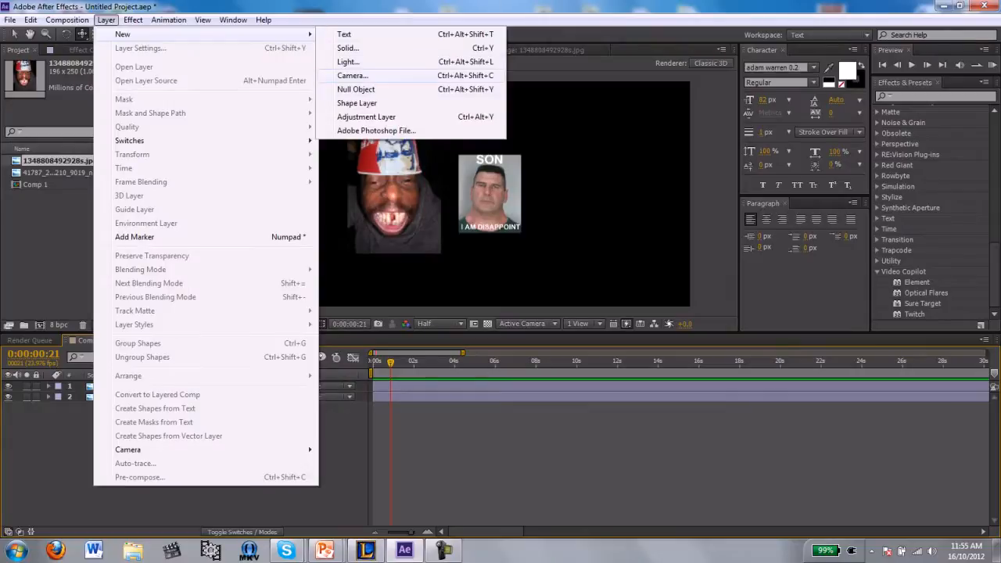
pyautogui.click(351, 75)
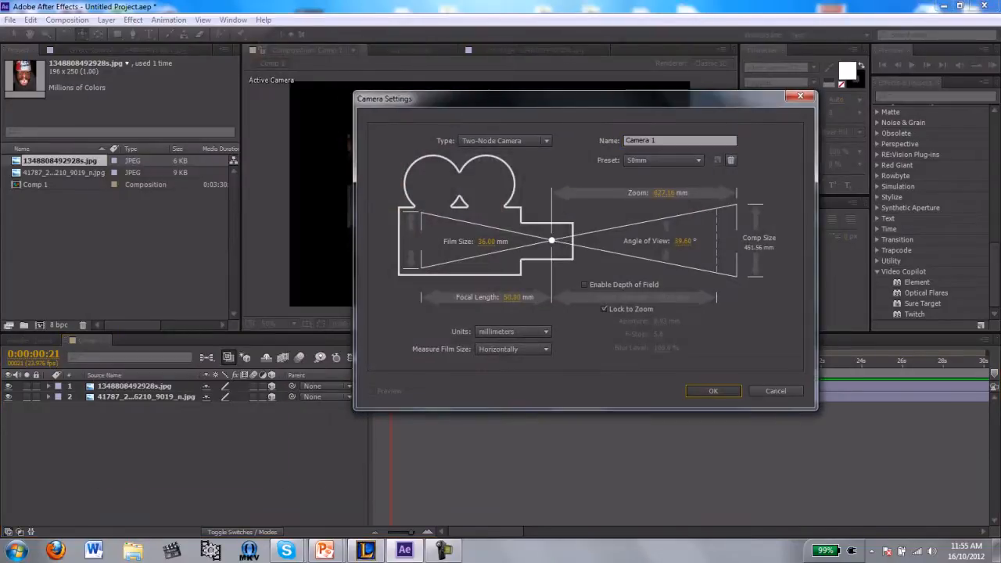
pyautogui.click(713, 390)
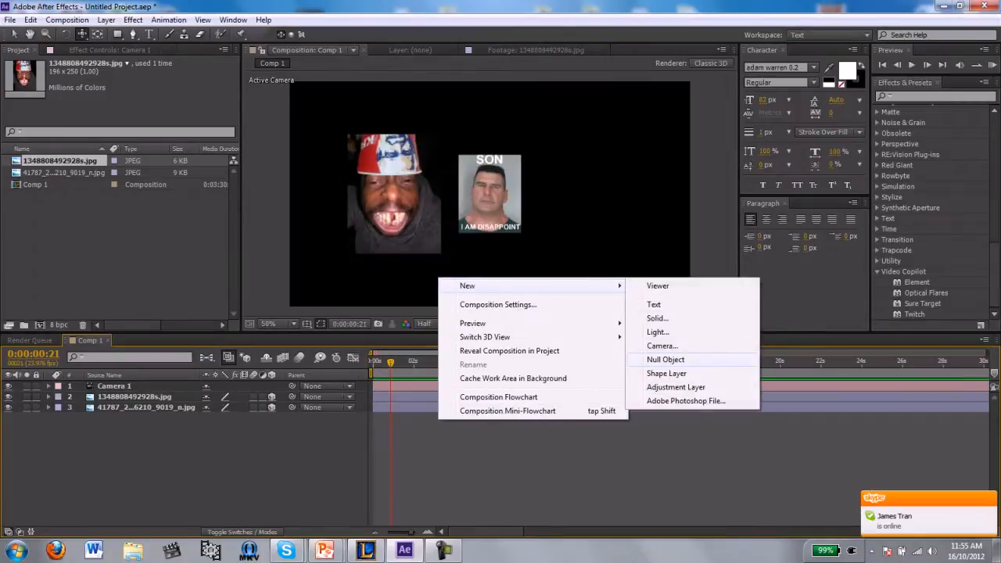
pyautogui.click(666, 359)
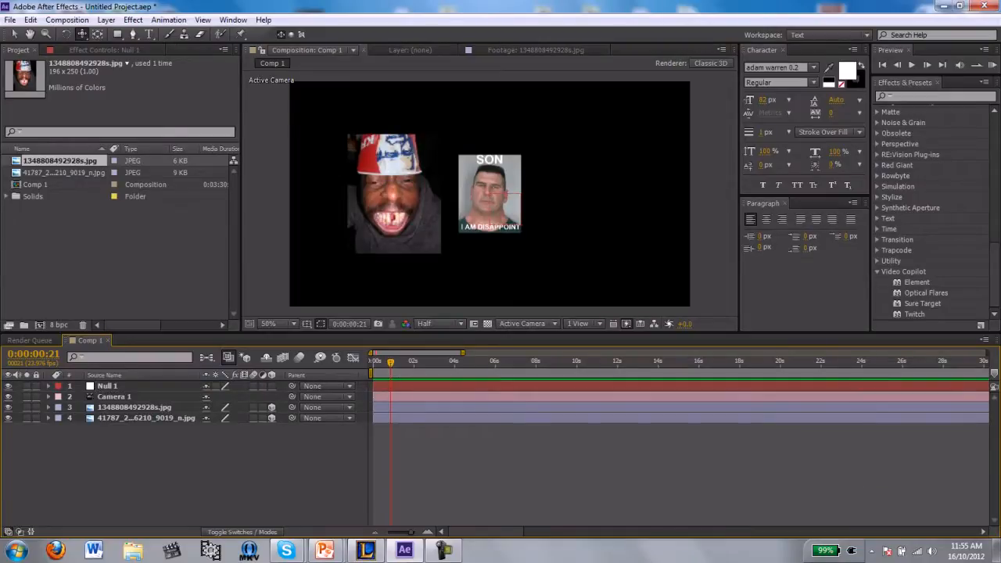
# Expand Null 1's transform properties and parent Camera 1 to Null 1
pyautogui.click(49, 386)
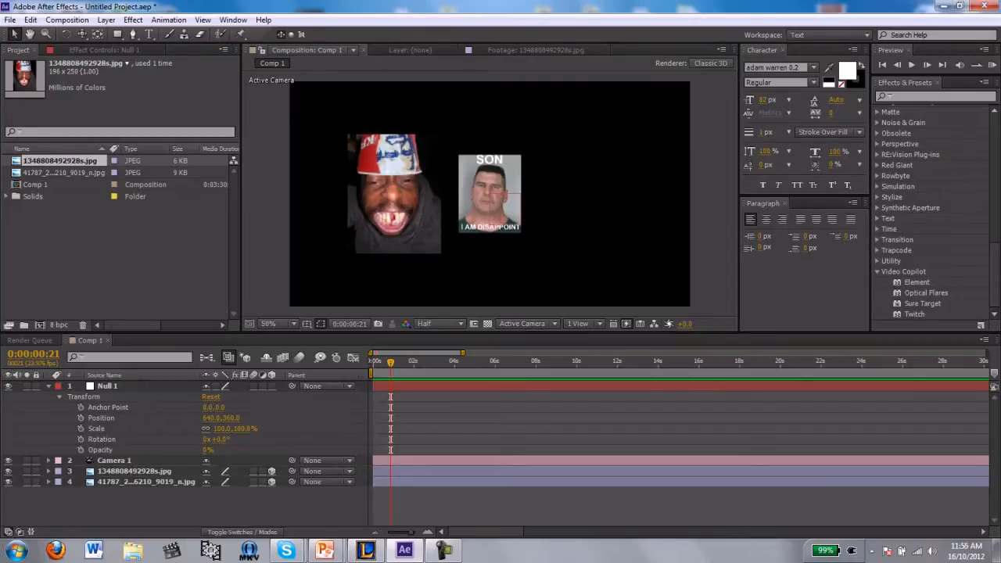
pyautogui.click(113, 460)
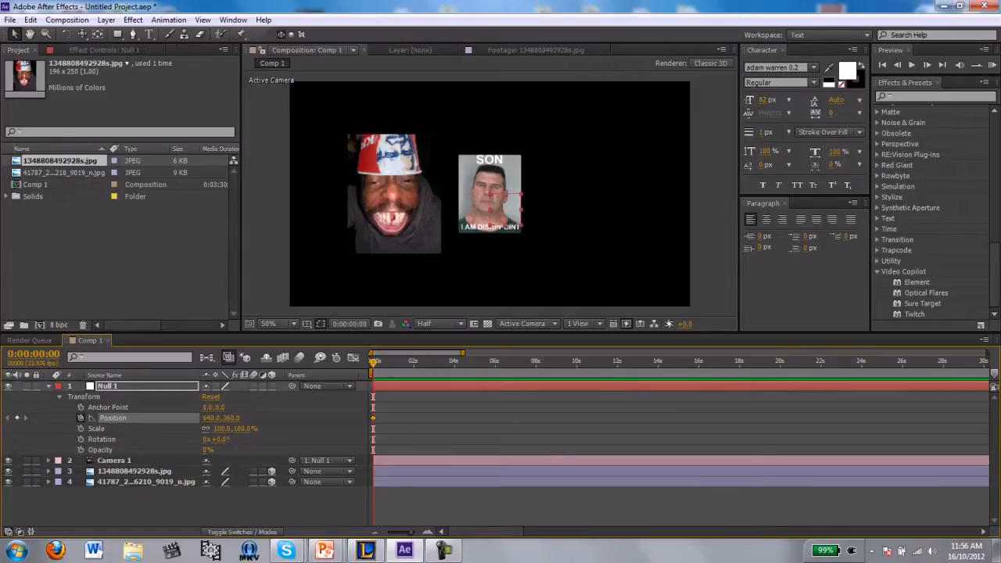
# At about 1:10, set Null 1 Position to 599,354 for a second keyframe, then collapse it
pyautogui.click(399, 361)
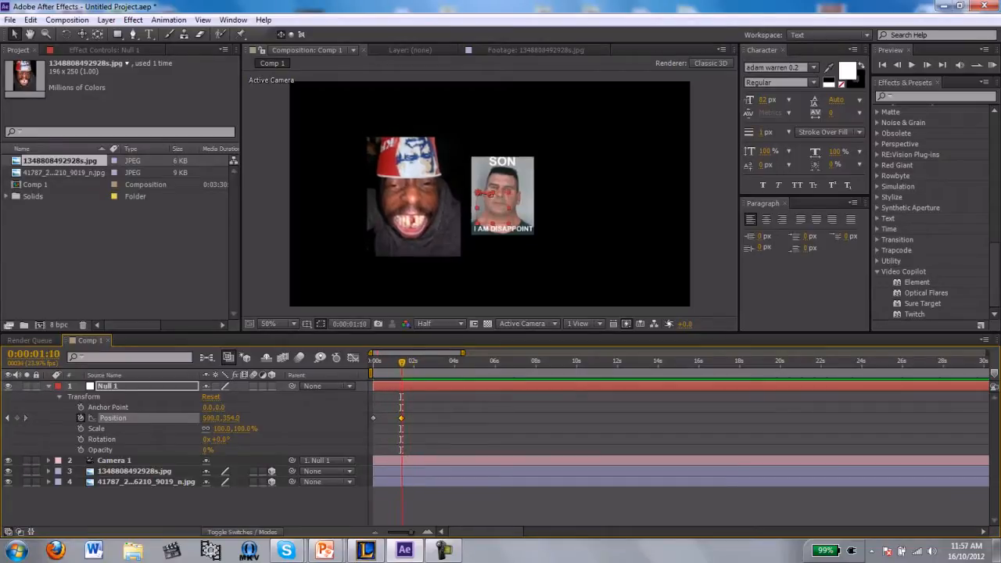
pyautogui.click(114, 460)
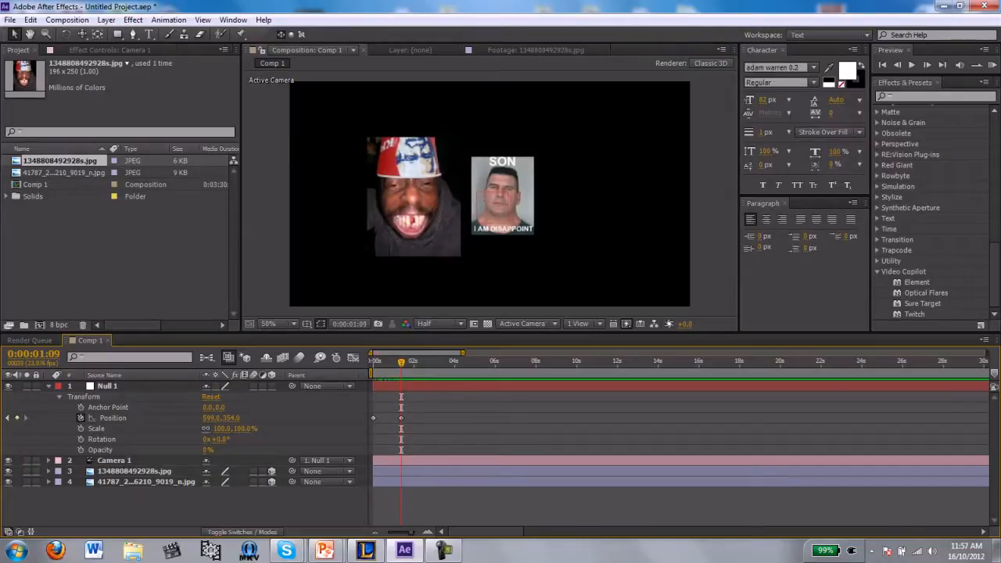
pyautogui.click(58, 385)
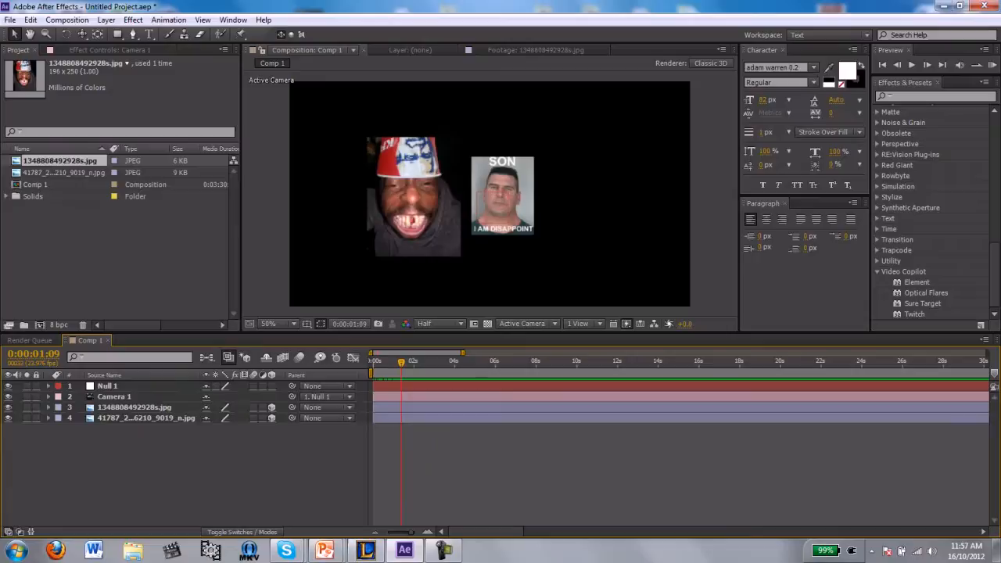